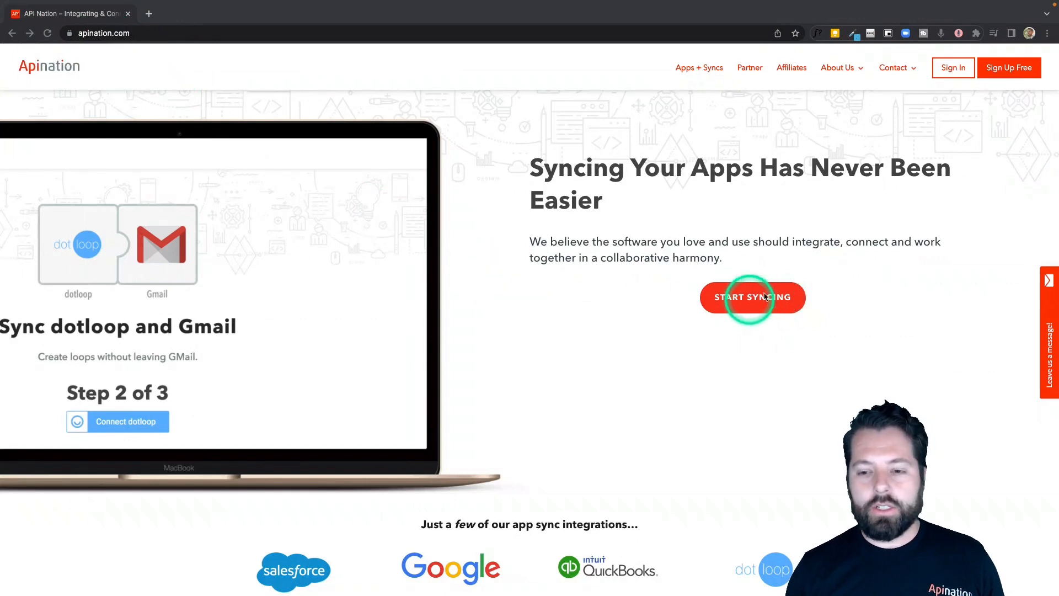
Start syncing from the homepage and browse the All Applications catalog for MoxiWorks
left_click(751, 297)
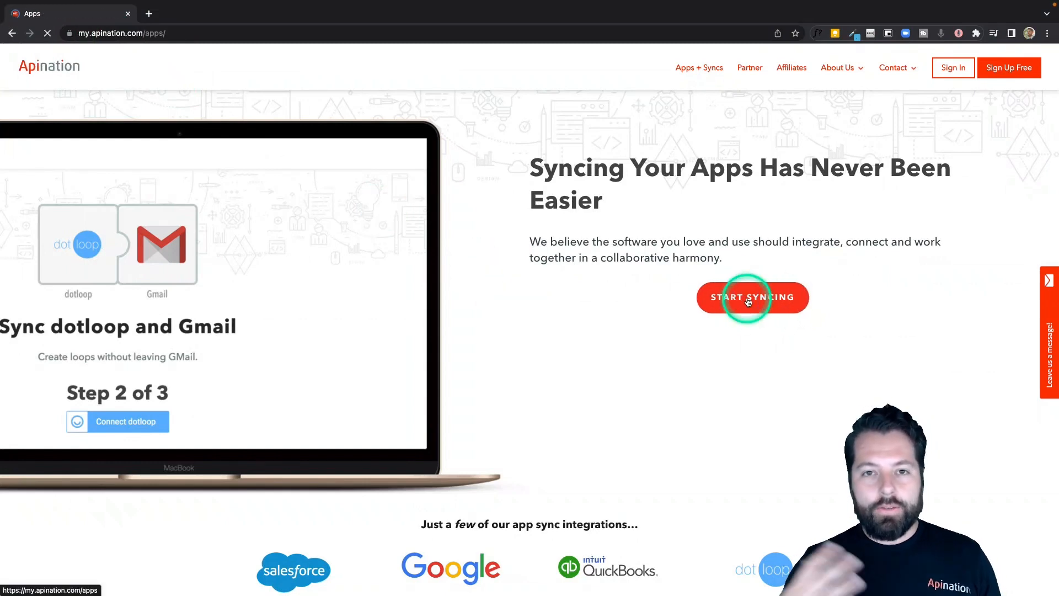
left_click(752, 297)
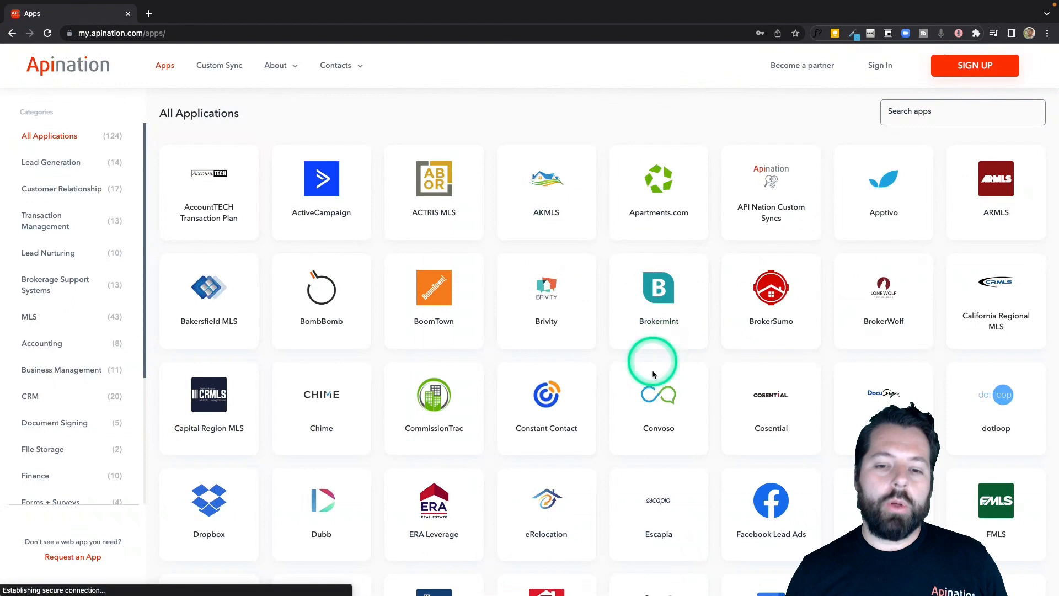
scroll("down", 3)
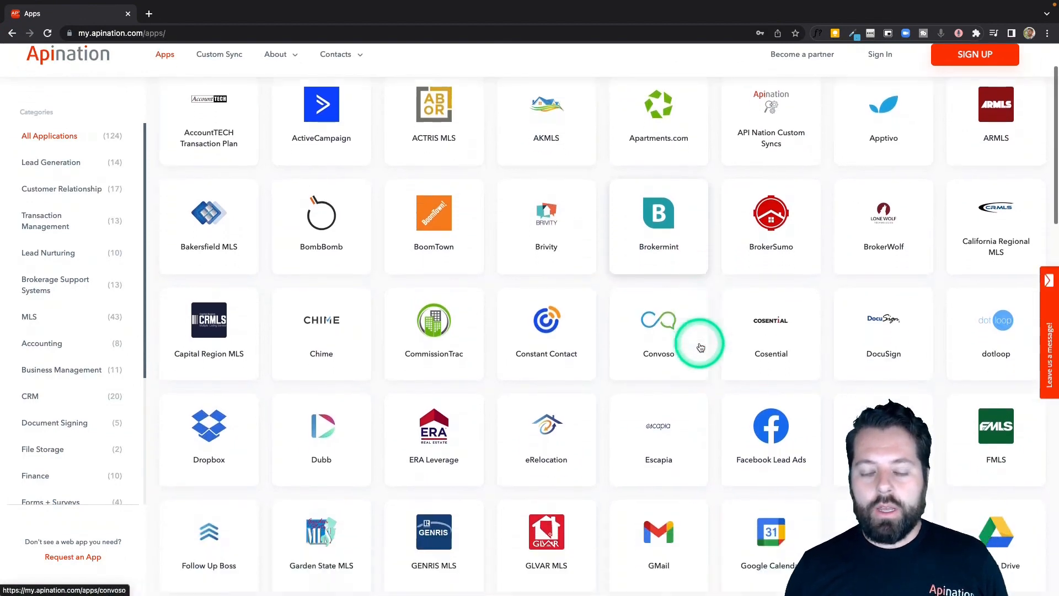
scroll("down", 3)
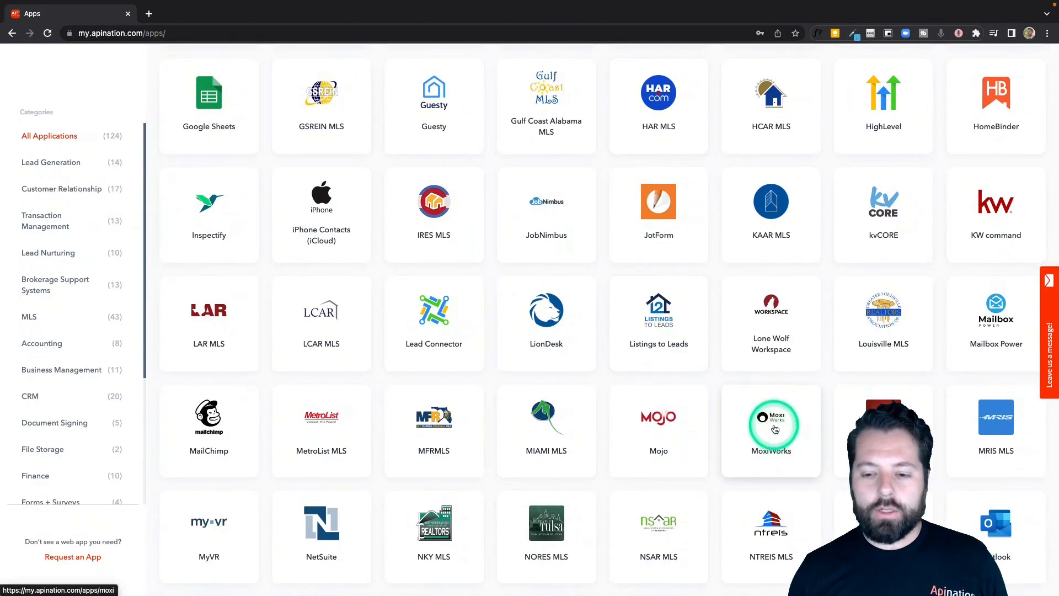
Open MoxiWorks and pick Transactions (zipForm Edition) as its sync partner
left_click(771, 430)
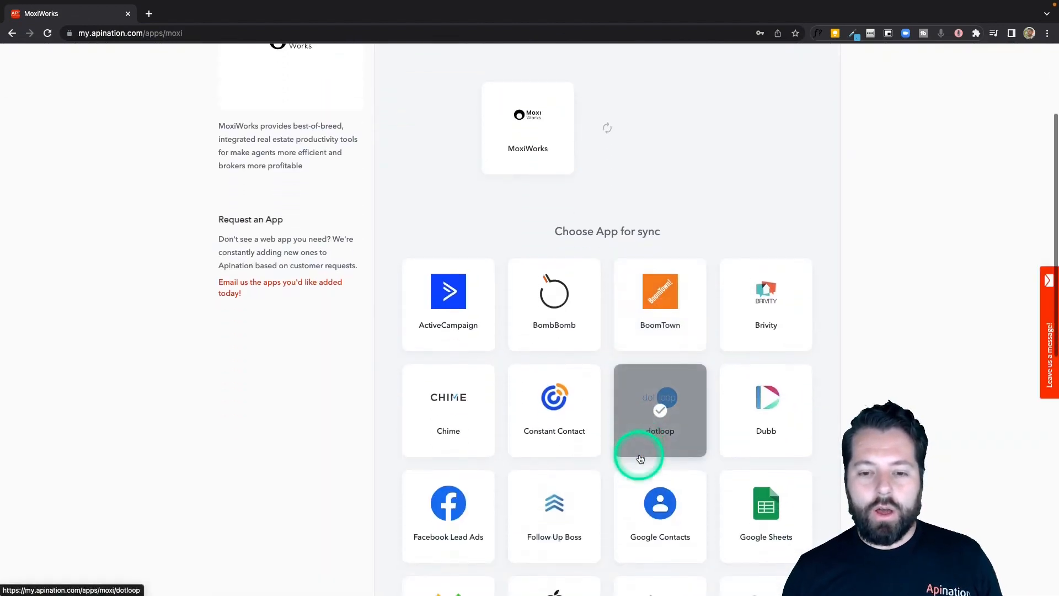
scroll("down", 3)
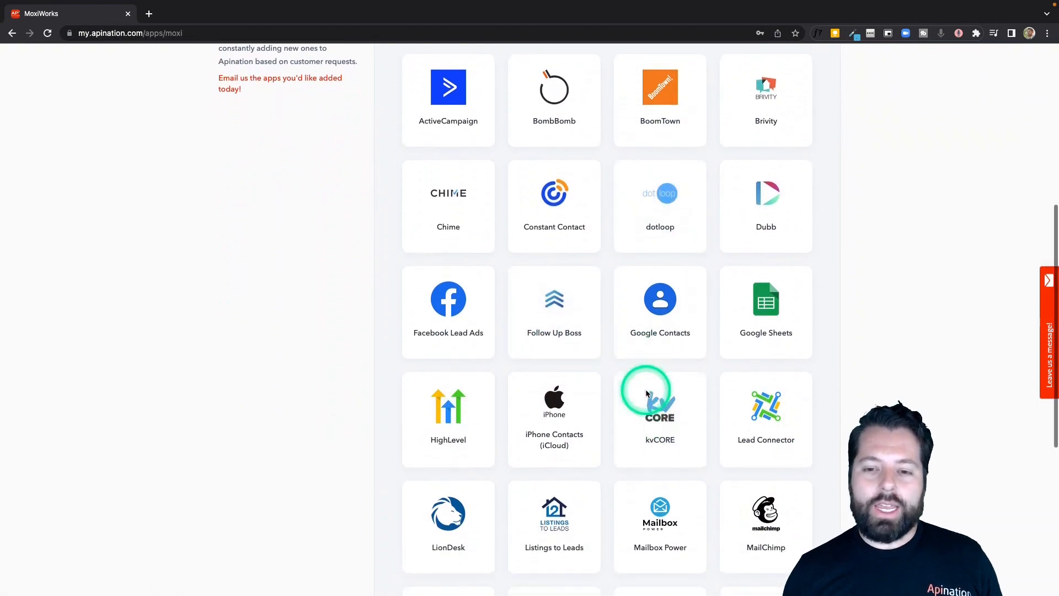
scroll("down", 3)
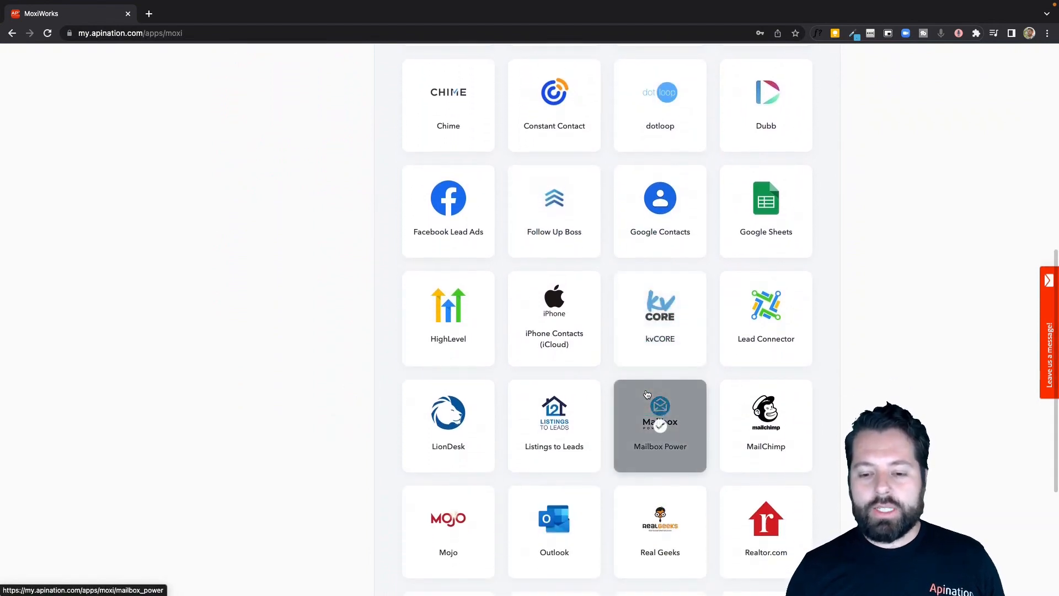
scroll("down", 3)
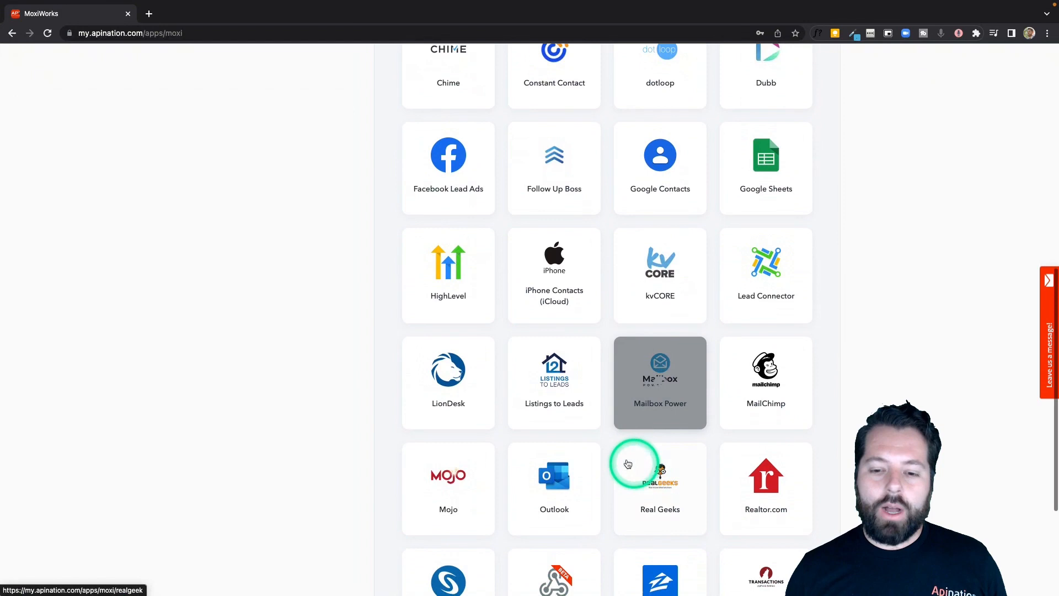
scroll("down", 3)
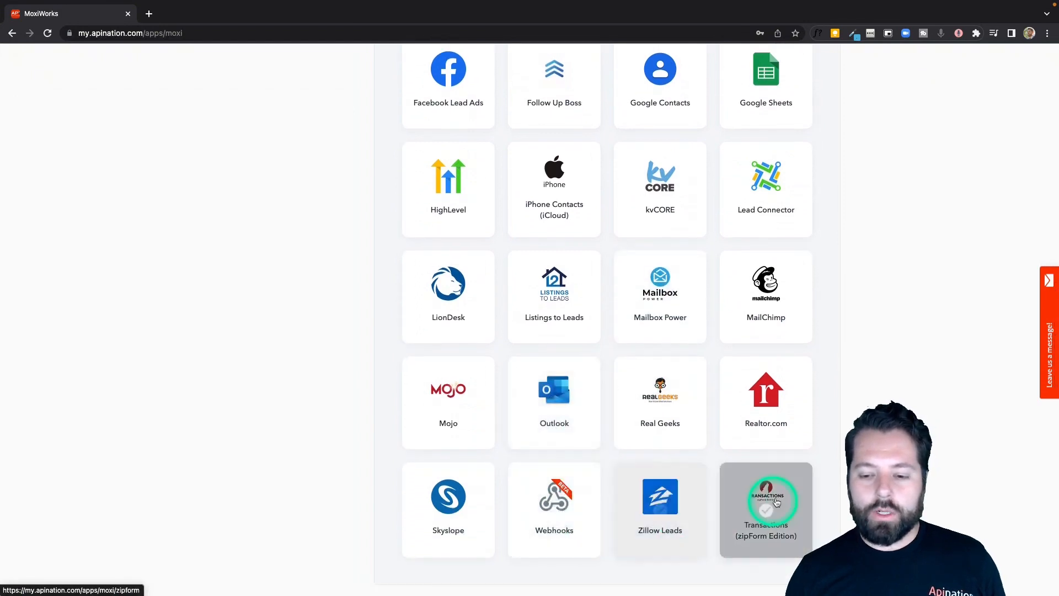
left_click(767, 507)
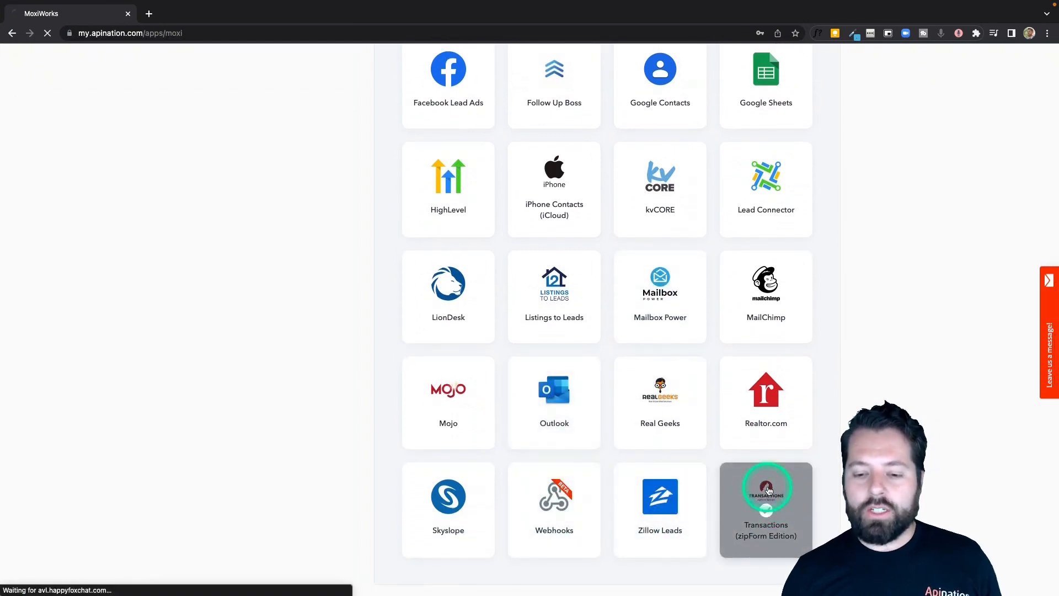
left_click(765, 500)
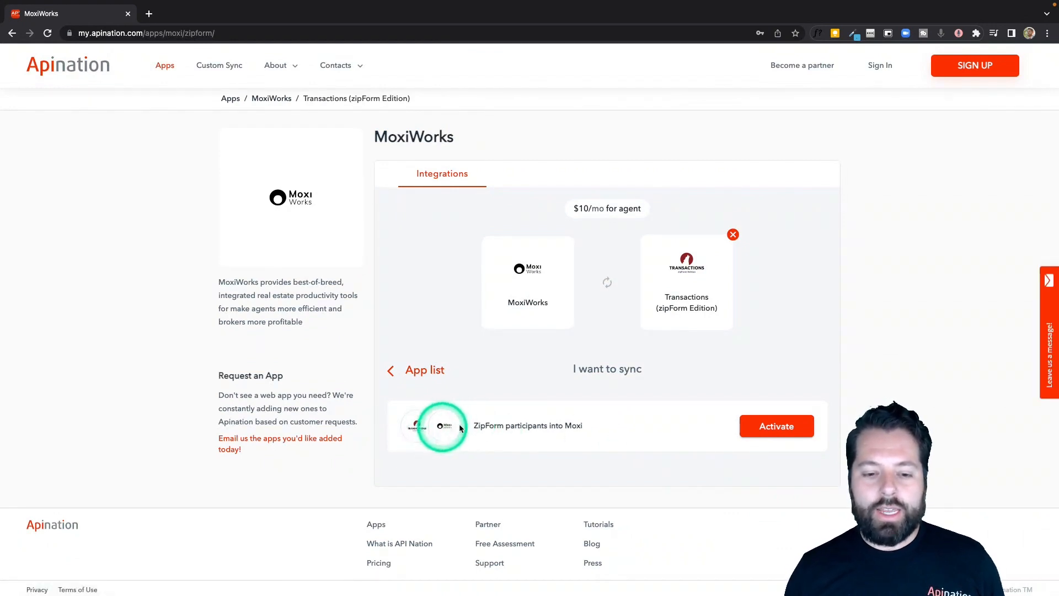
Activate the ZipForm participants into Moxi sync and sign in with a Google account
left_click(776, 425)
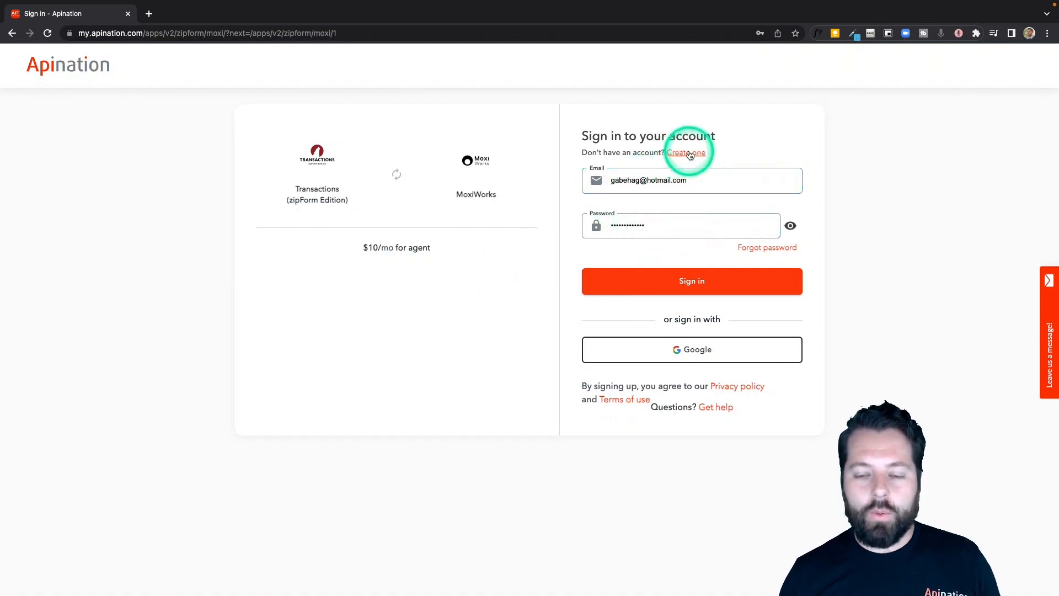
mouse_move(692, 349)
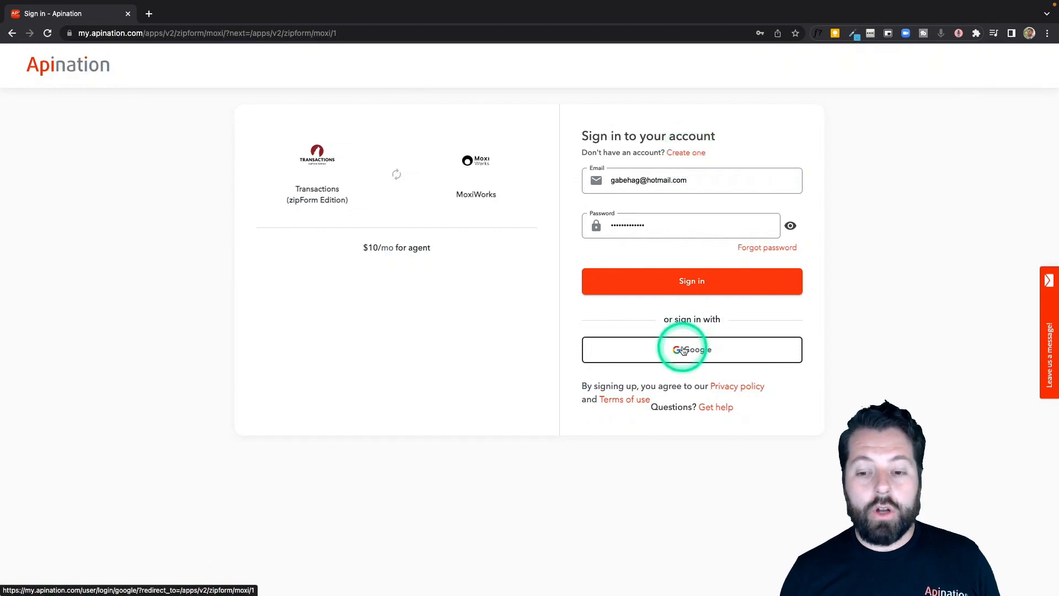
left_click(692, 349)
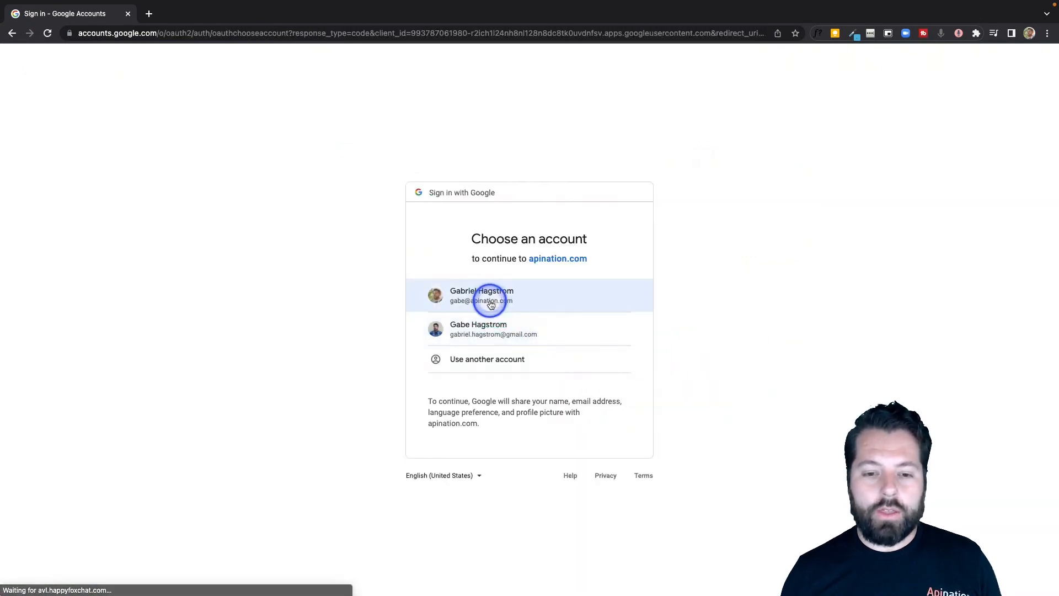
left_click(489, 295)
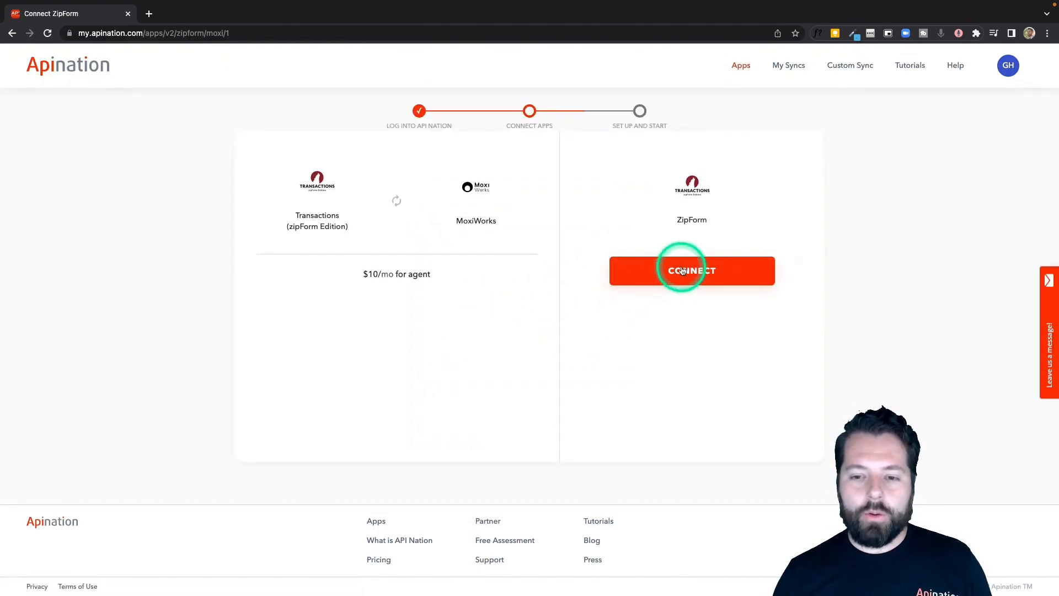
Connect the ZipForm account using username michael_test_username
left_click(691, 270)
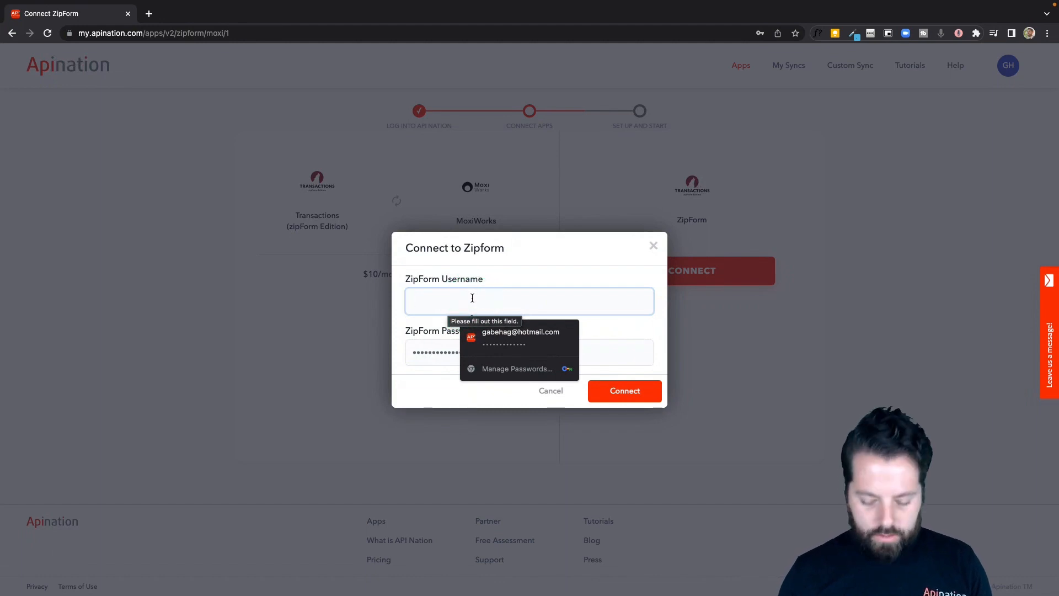
type("michael_test_username")
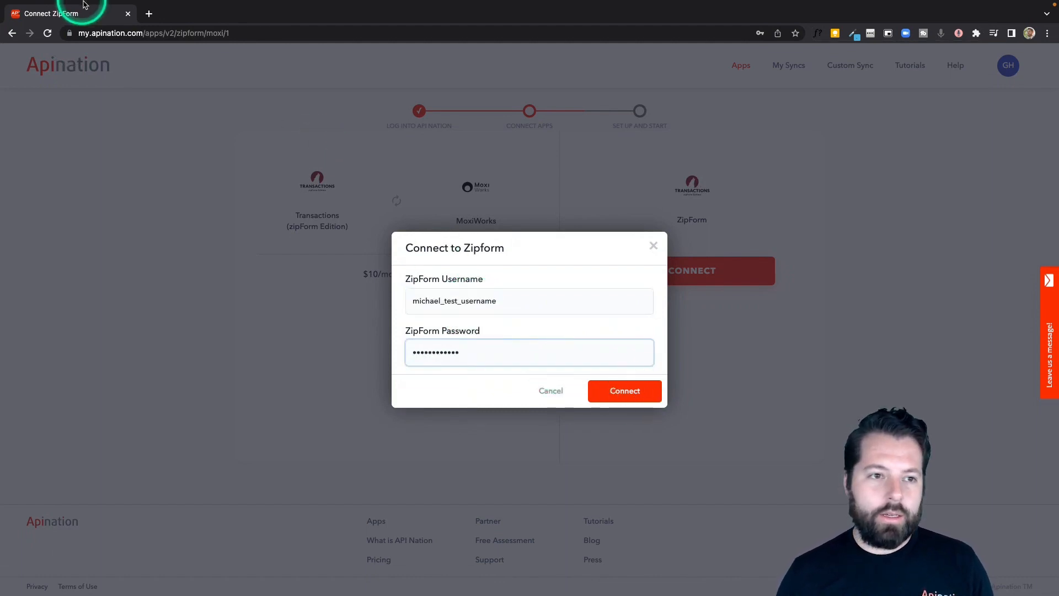
left_click(624, 391)
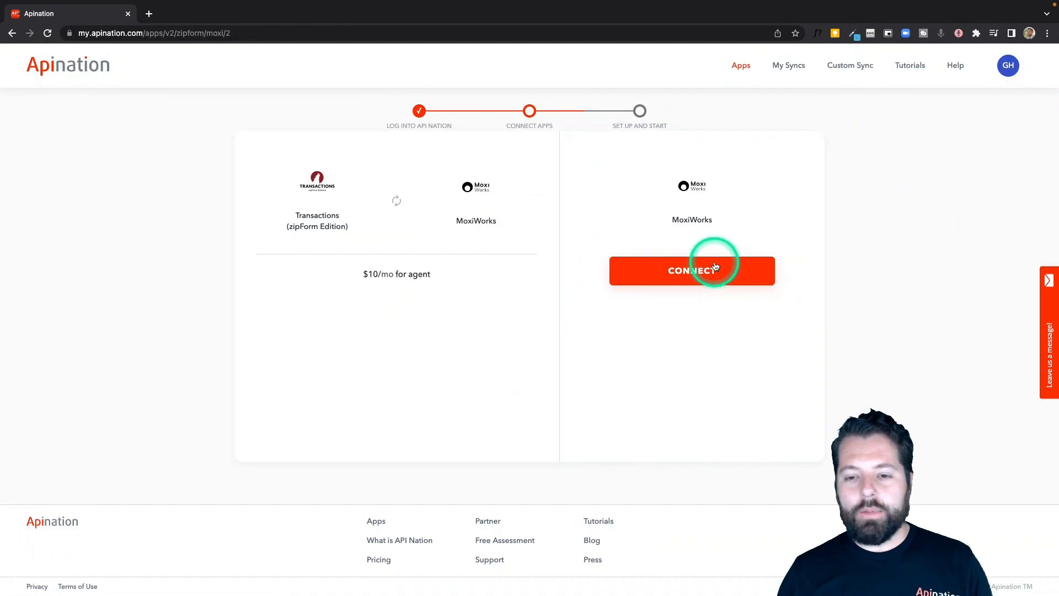
Connect the MoxiWorks account
left_click(692, 270)
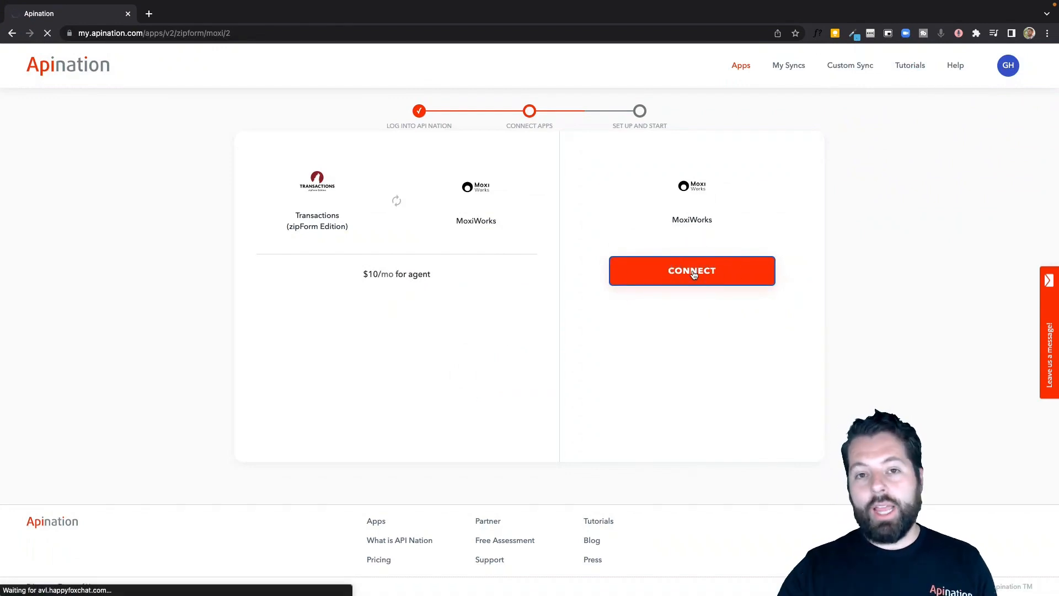
left_click(691, 271)
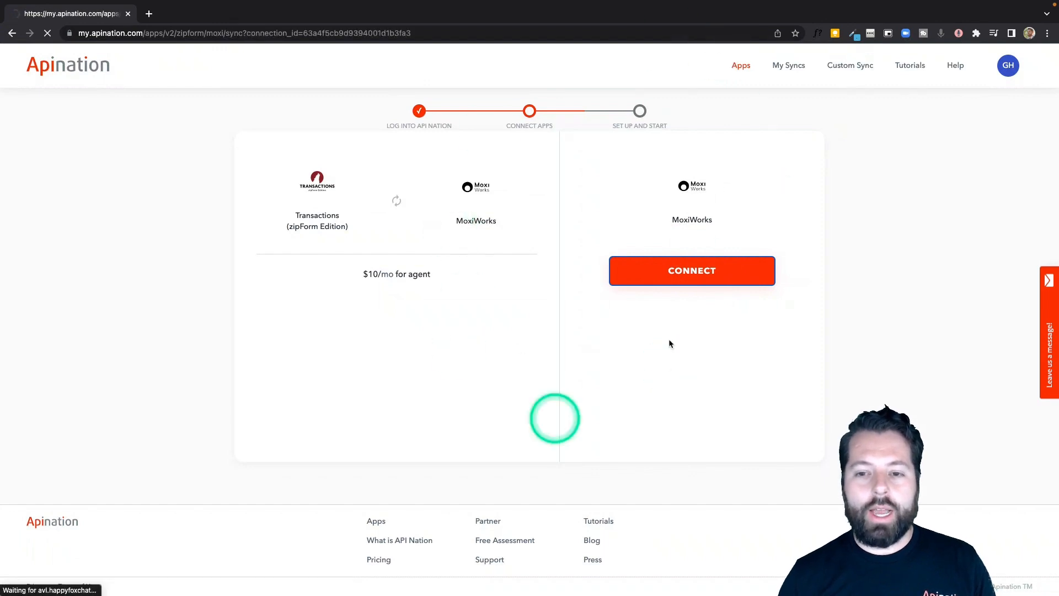
left_click(692, 270)
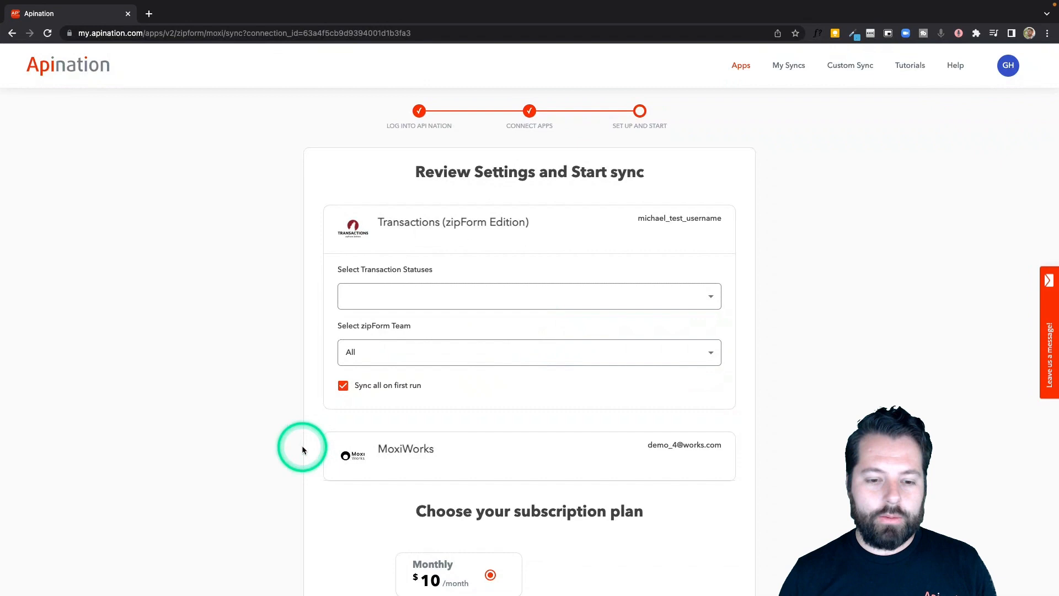
Include Active, Pending, Inactive, Prospect and Closed transaction statuses in the sync
scroll("down", 3)
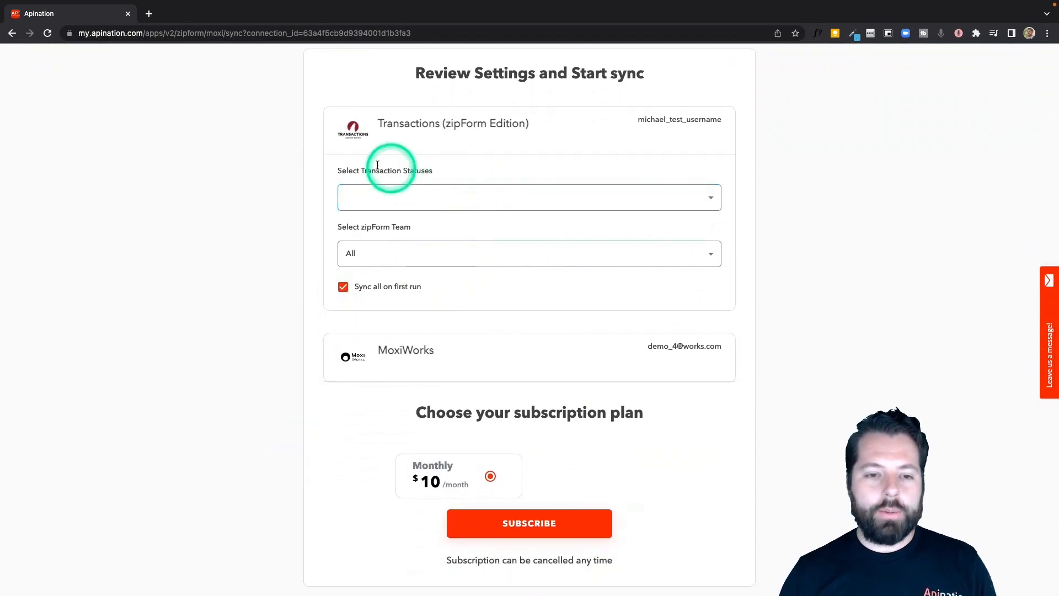
left_click(529, 197)
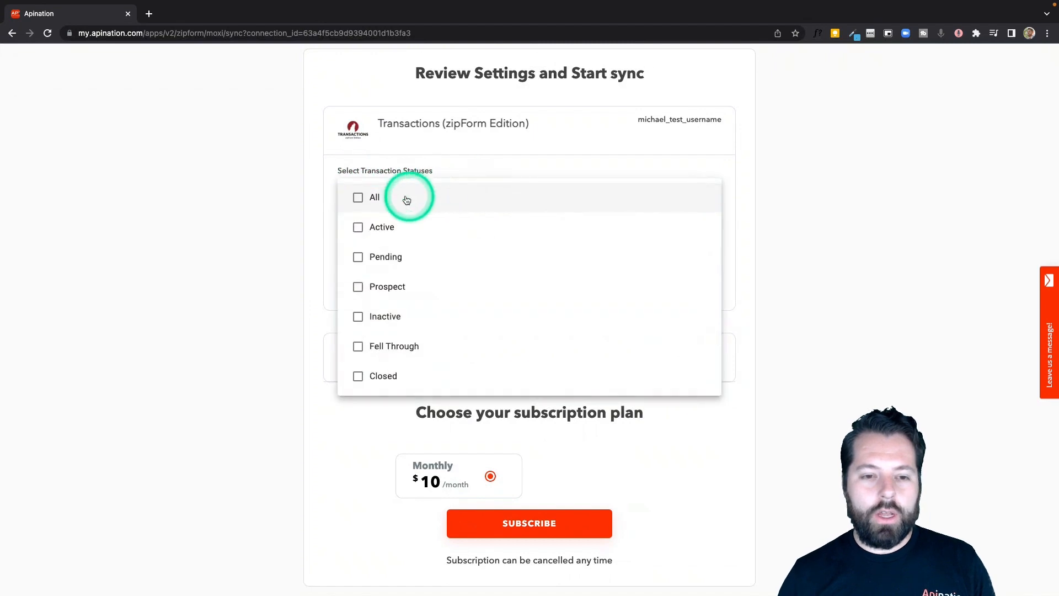
left_click(358, 197)
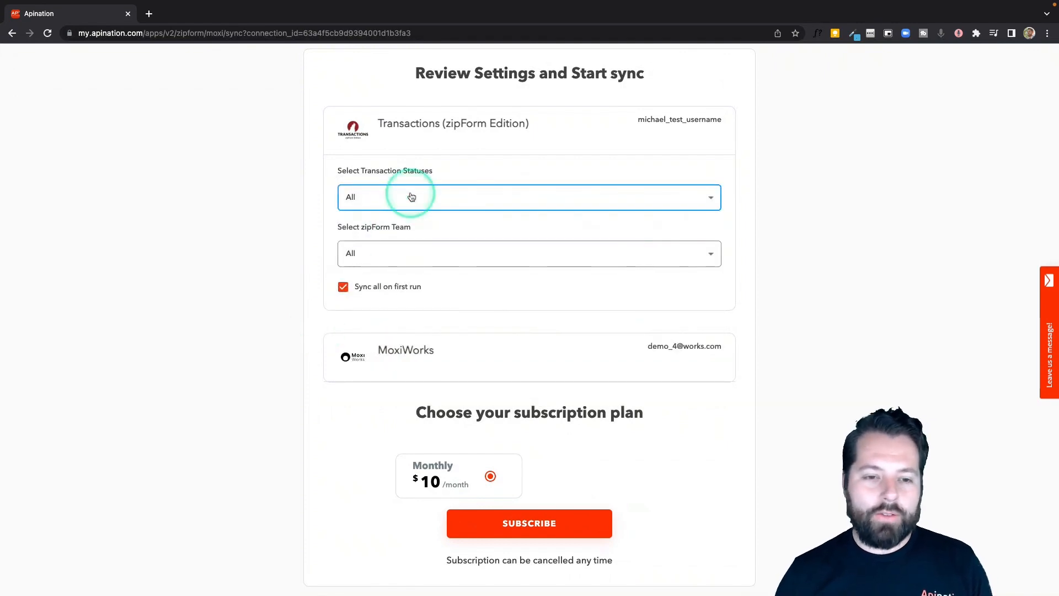
left_click(529, 196)
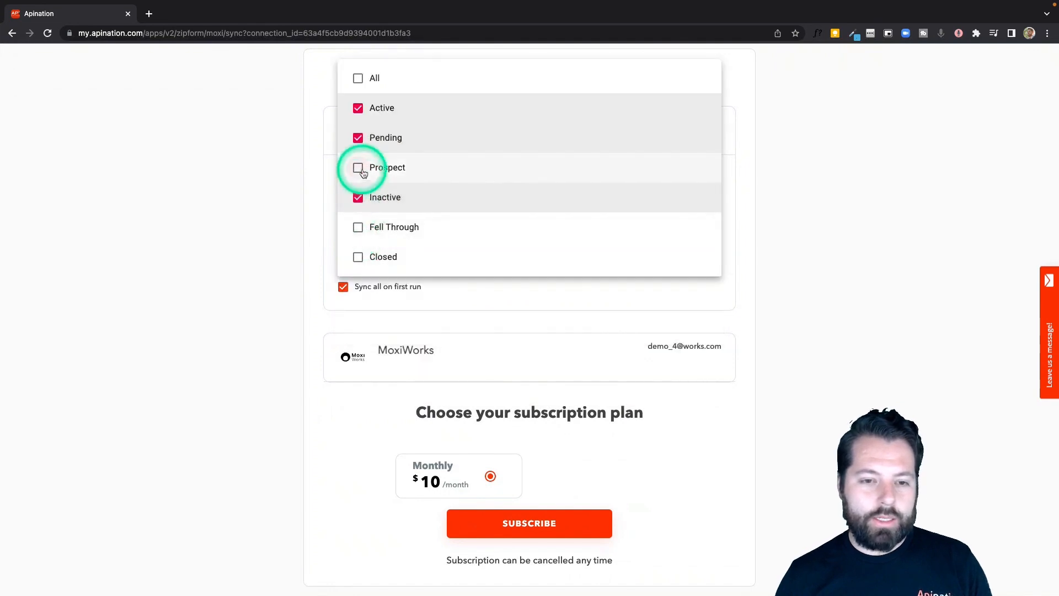
left_click(358, 168)
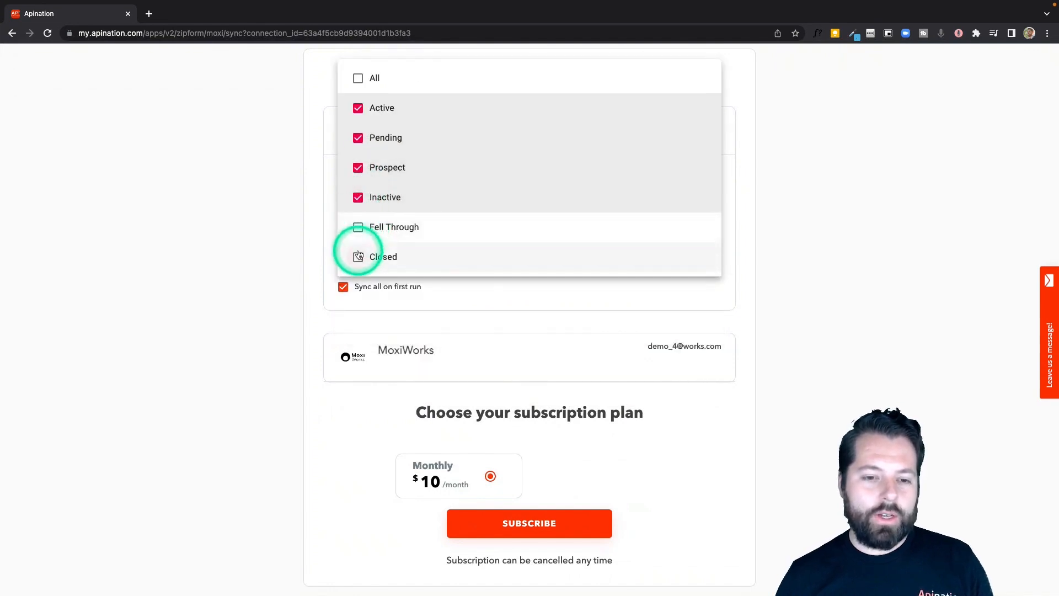
left_click(358, 256)
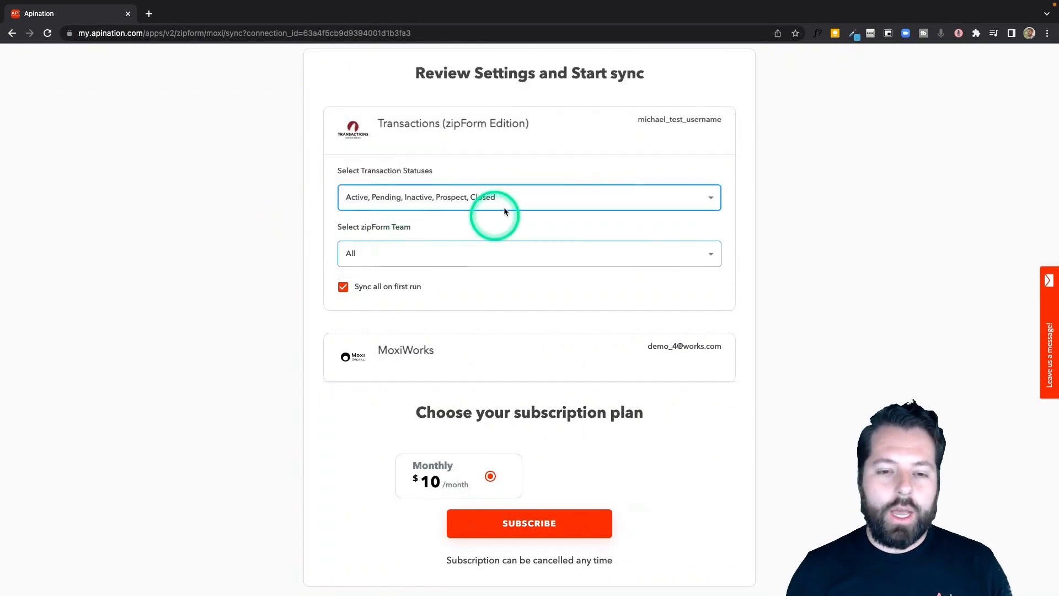
mouse_move(382, 260)
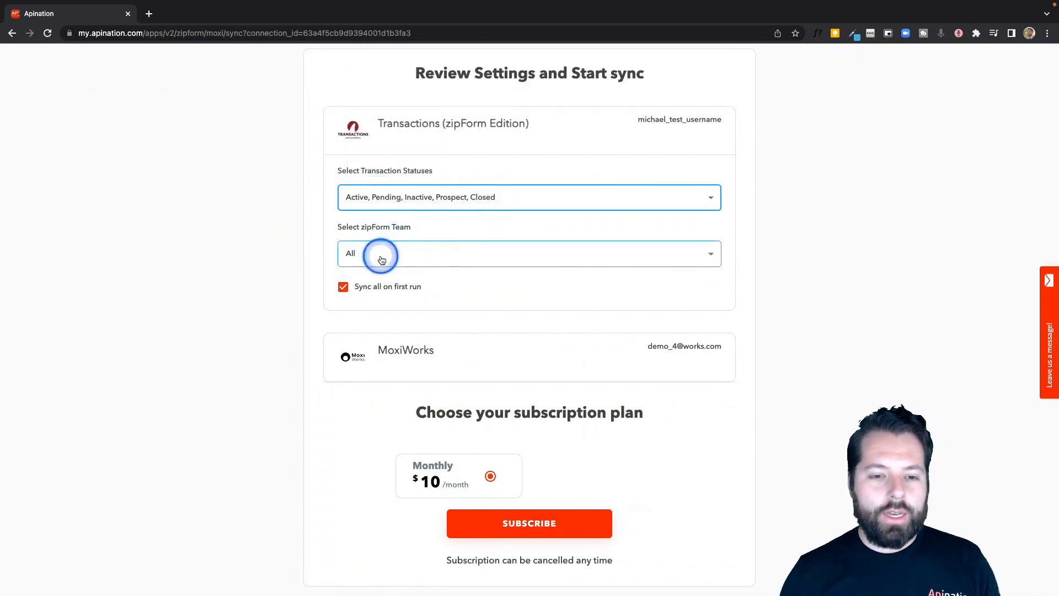
Keep 'Sync all on first run' enabled and subscribe monthly to create the sync
scroll("down", 3)
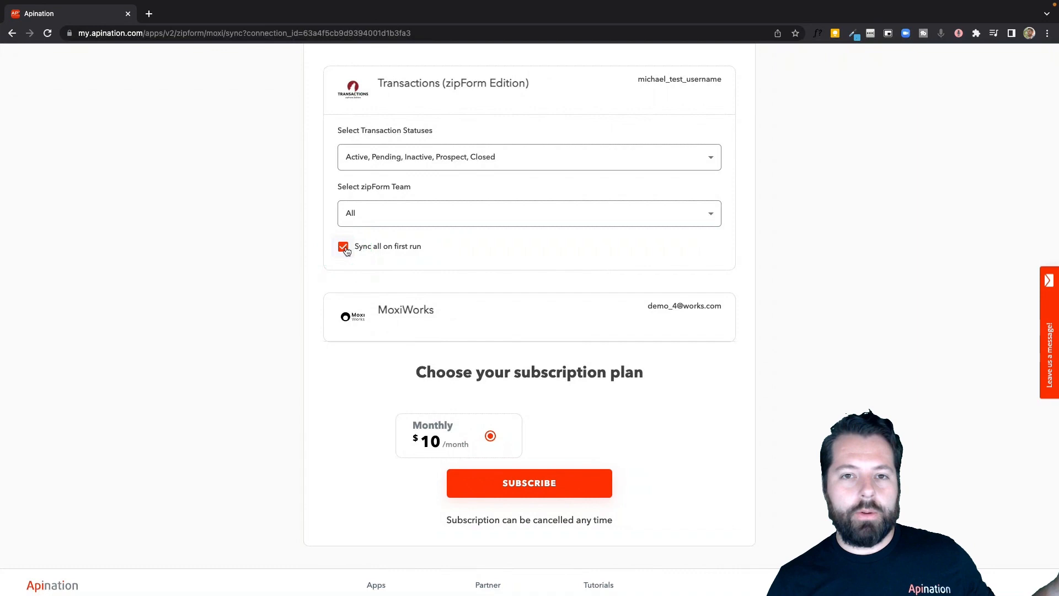
left_click(343, 247)
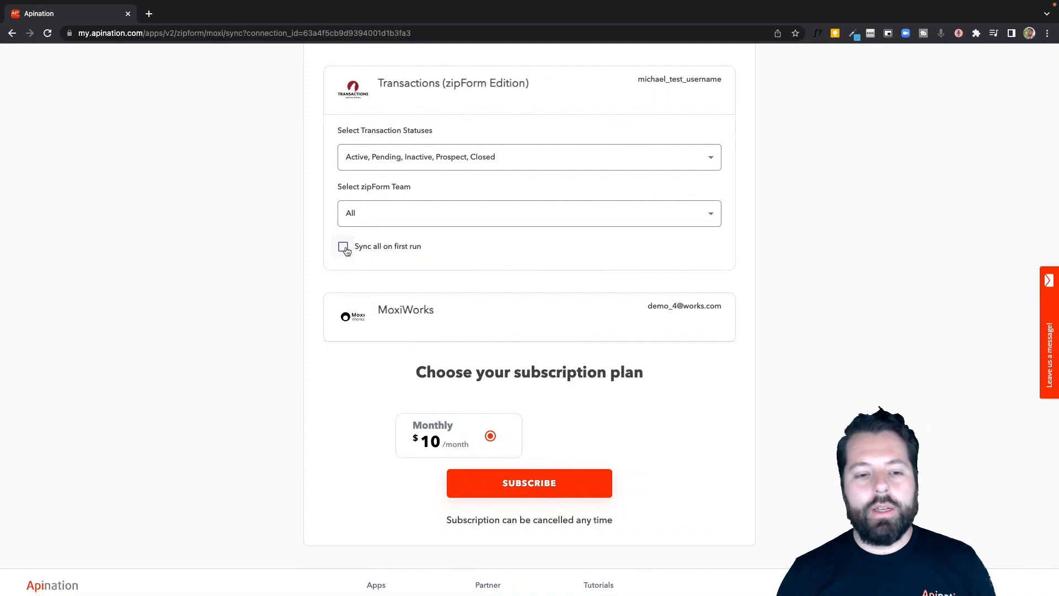
left_click(343, 246)
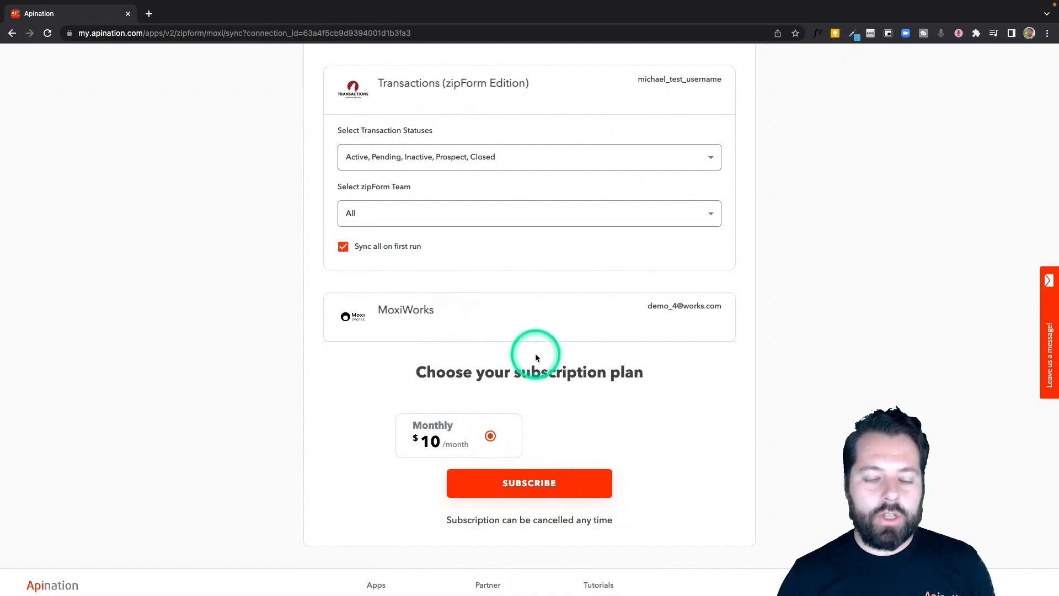
left_click(529, 482)
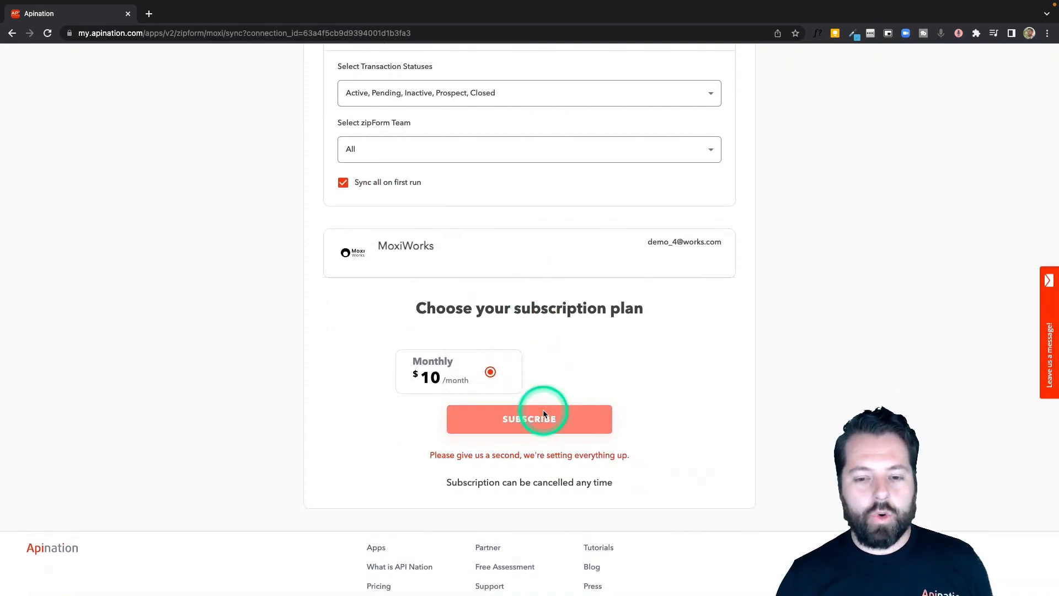
left_click(529, 418)
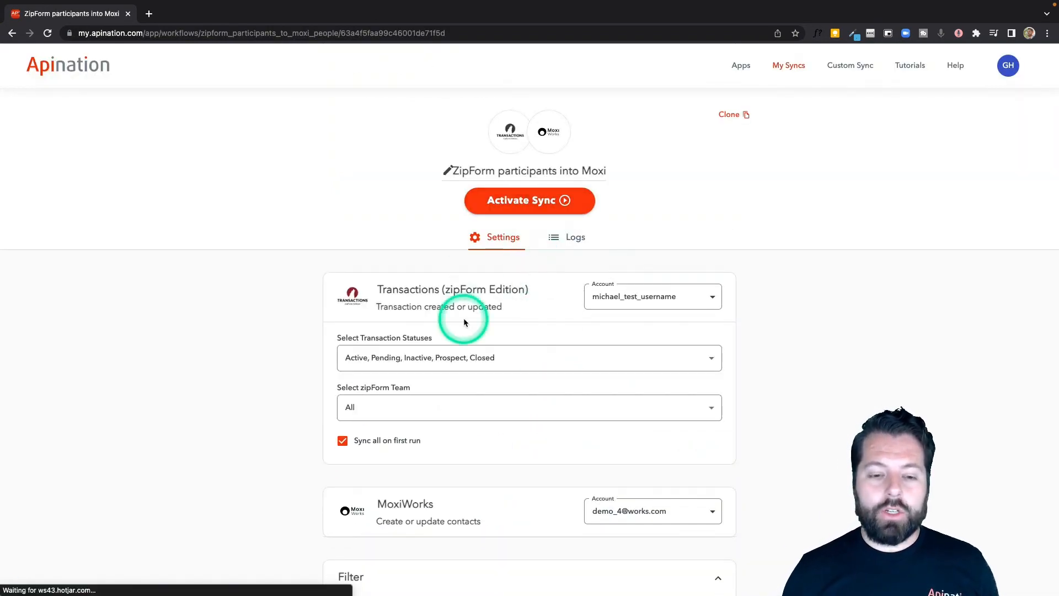
Scroll down the new sync page to the Filter section's contact-field options
scroll("down", 3)
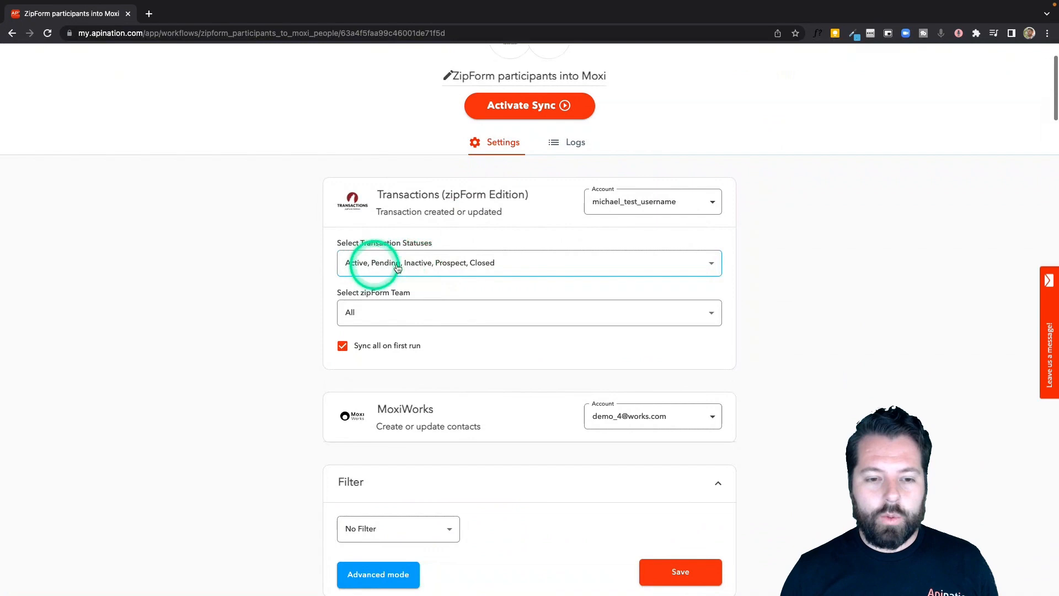
mouse_move(414, 312)
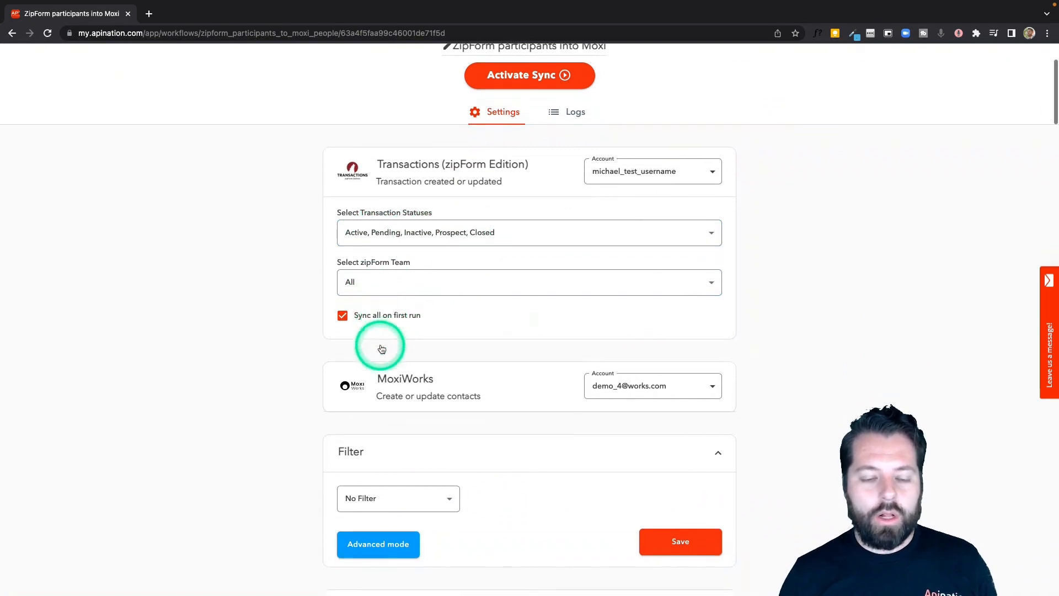
scroll("down", 3)
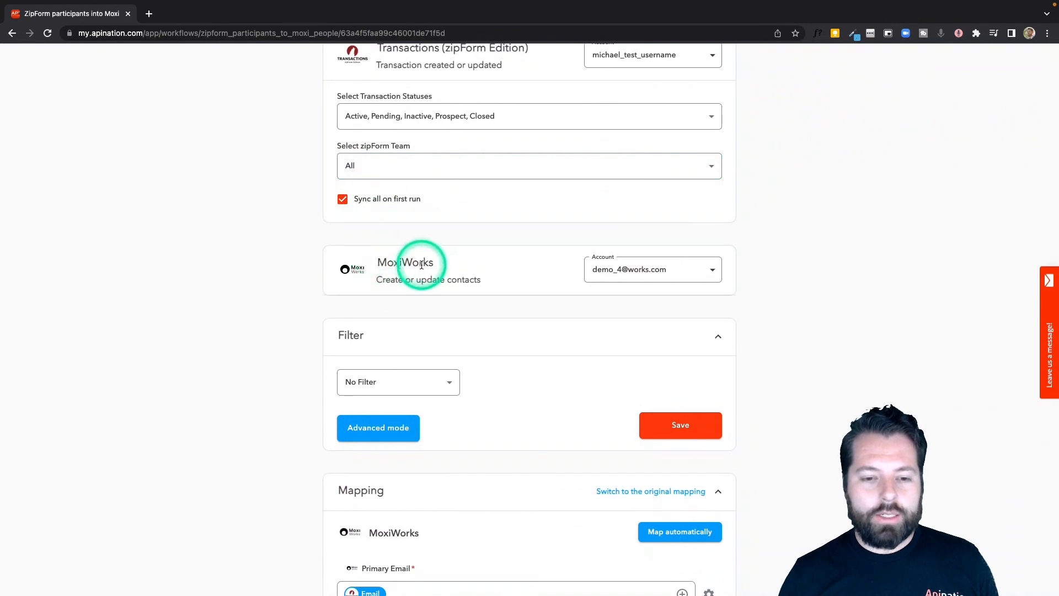
scroll("down", 3)
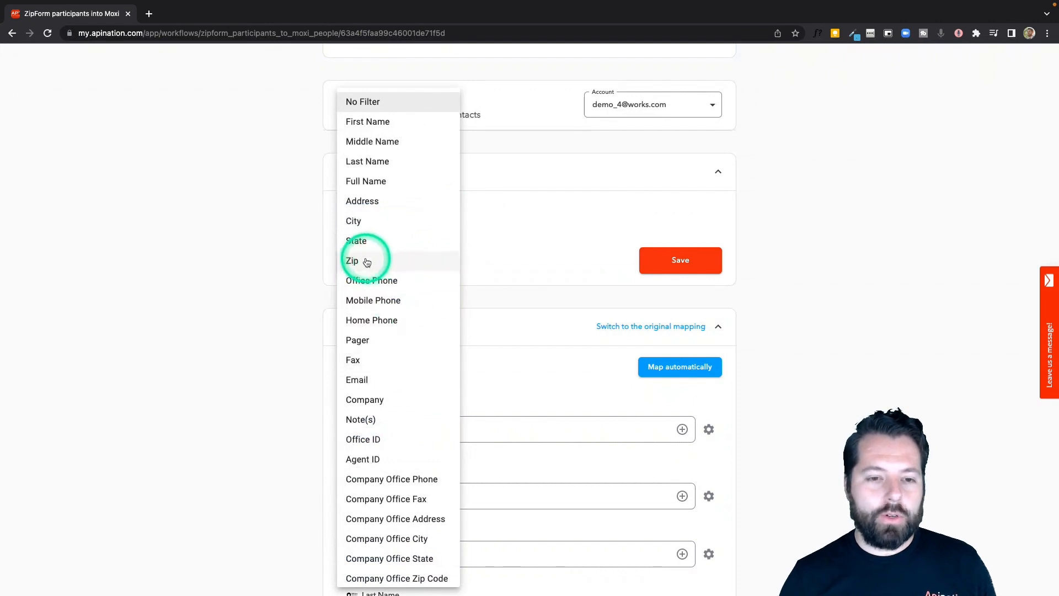
mouse_move(377, 452)
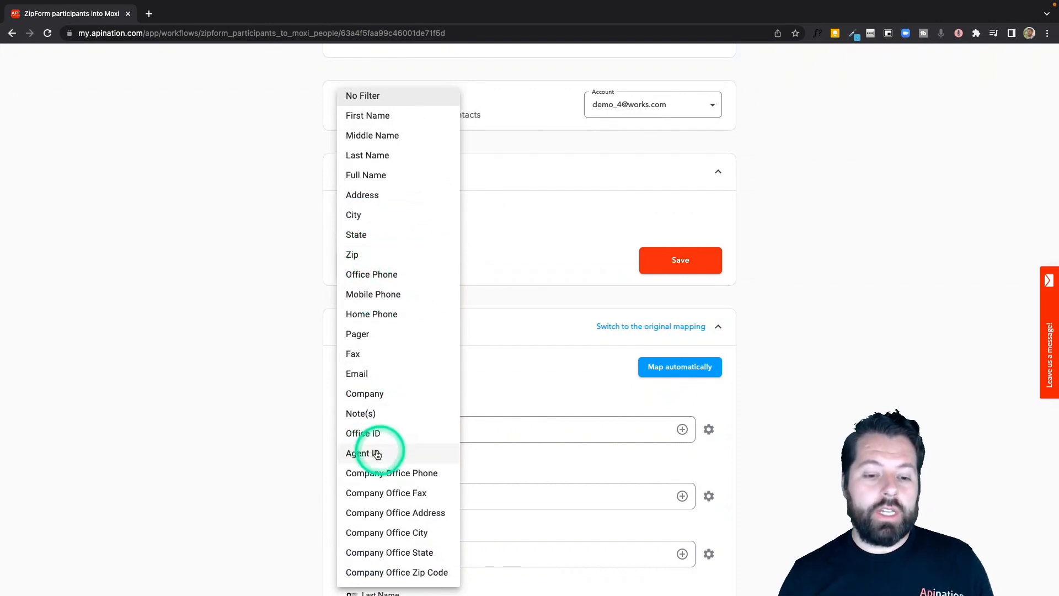
mouse_move(346, 446)
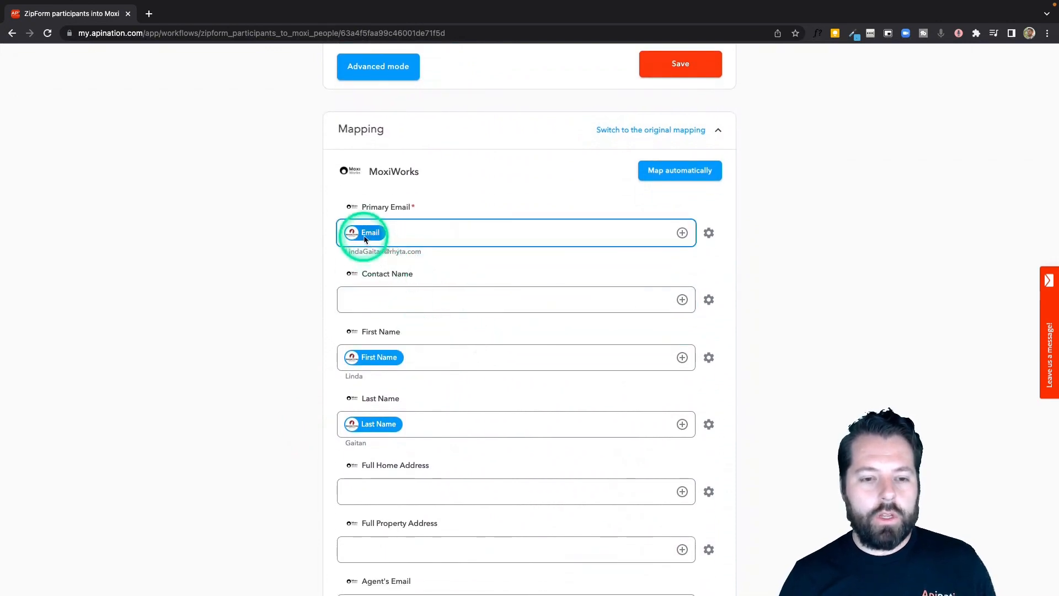
left_click(379, 424)
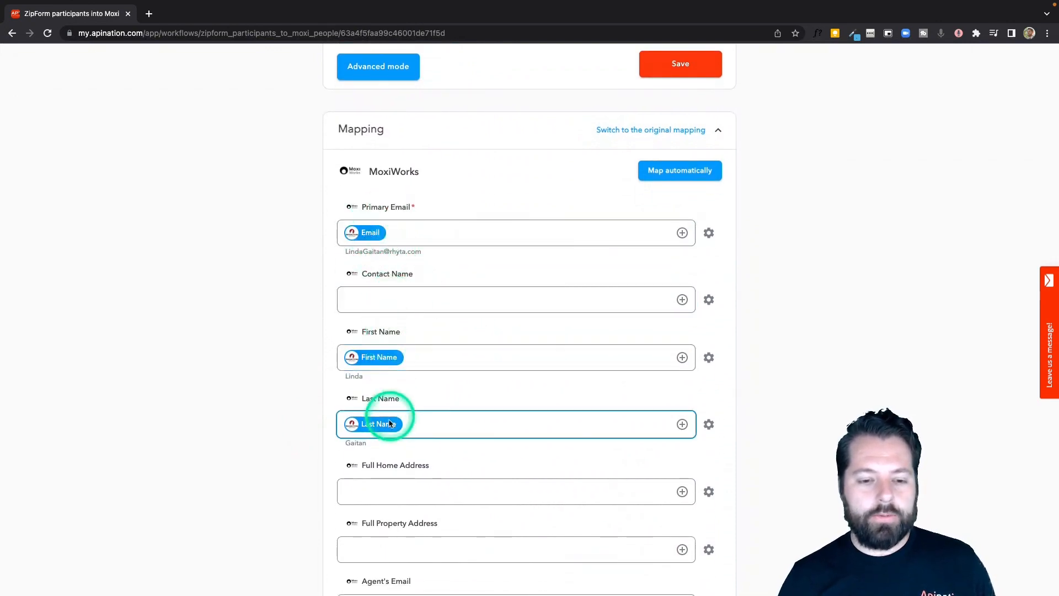
scroll("down", 3)
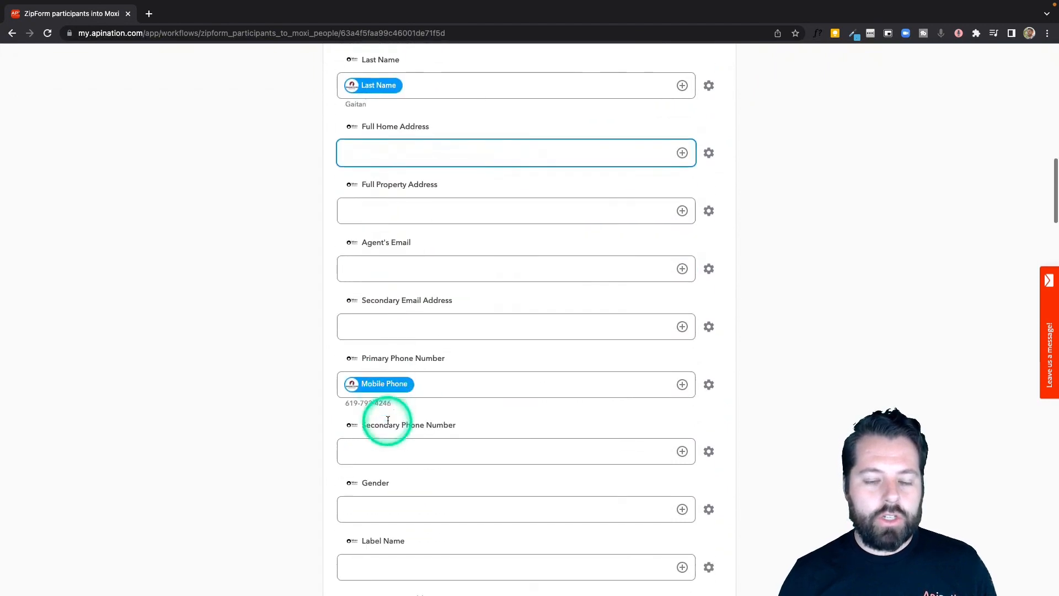
scroll("down", 3)
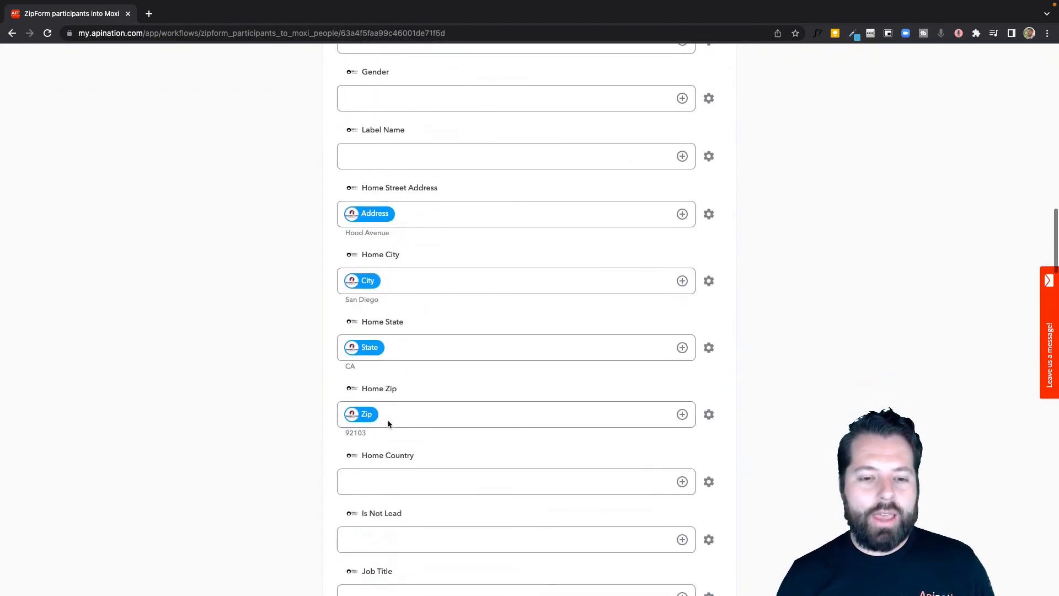
scroll("down", 3)
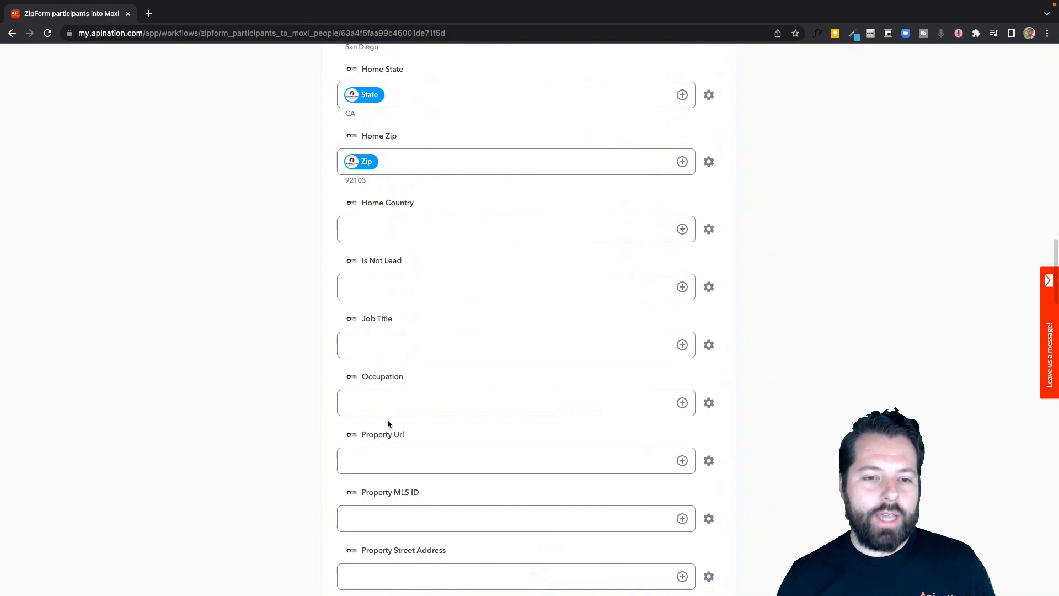
scroll("down", 3)
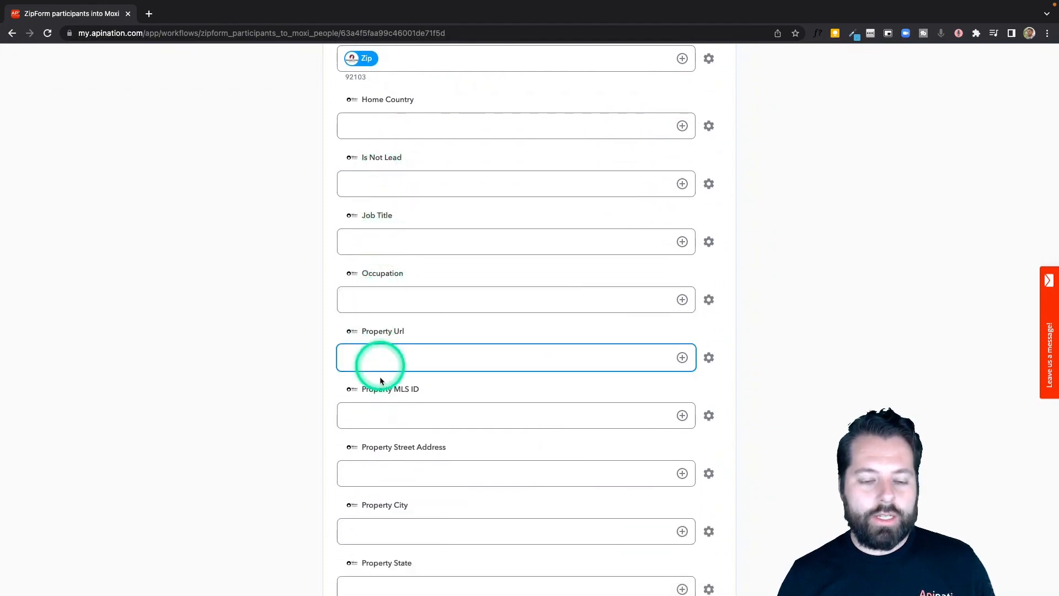
scroll("down", 3)
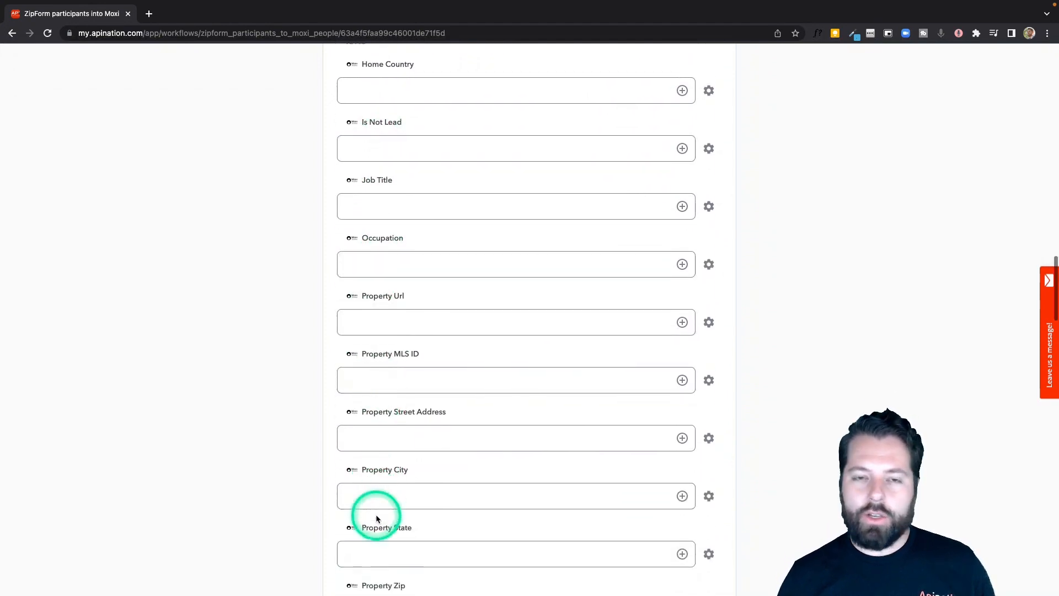
scroll("down", 3)
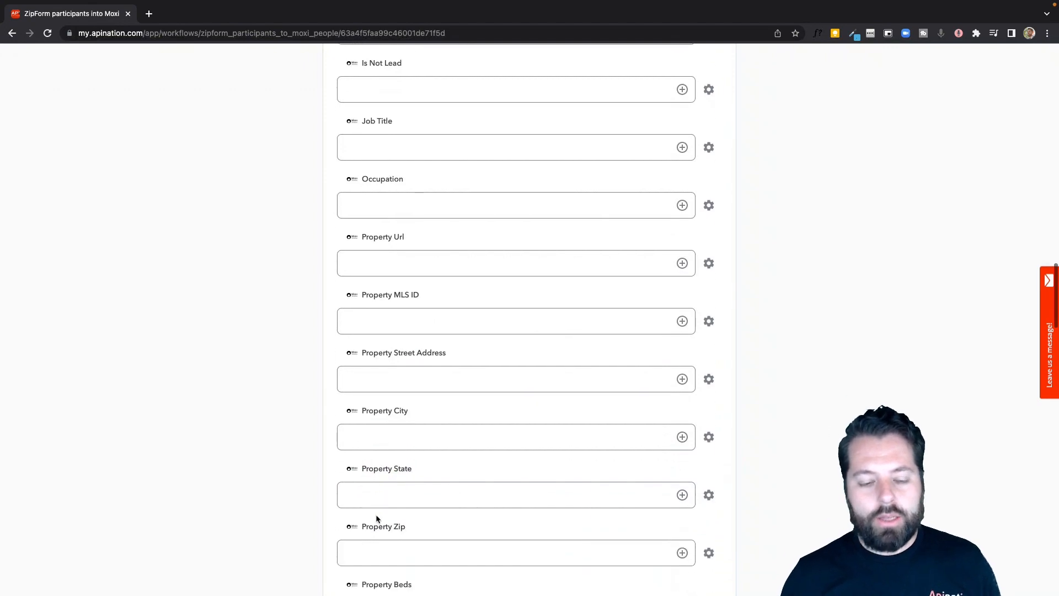
scroll("up", 3)
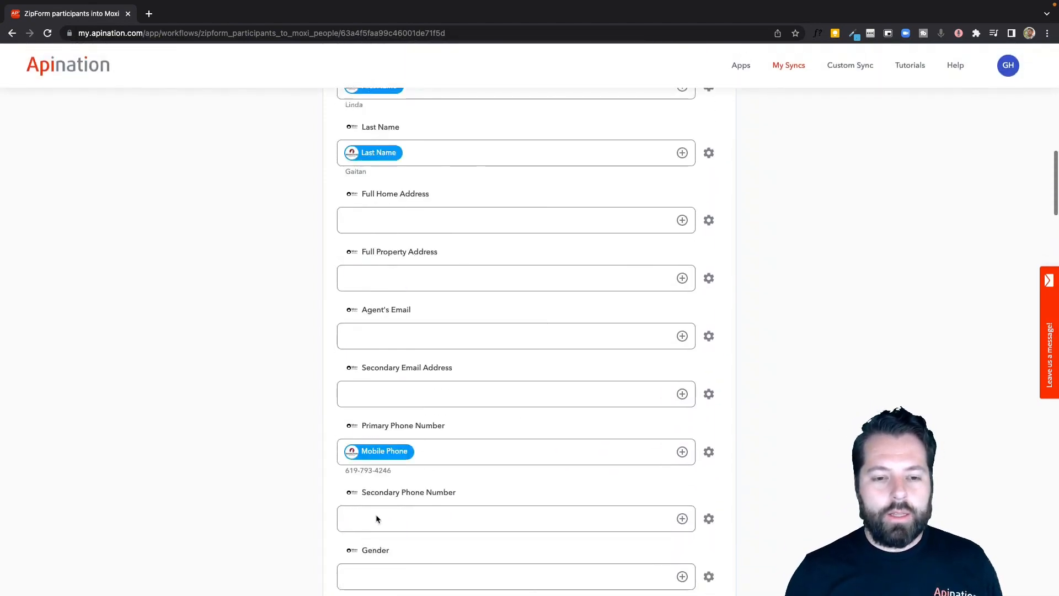